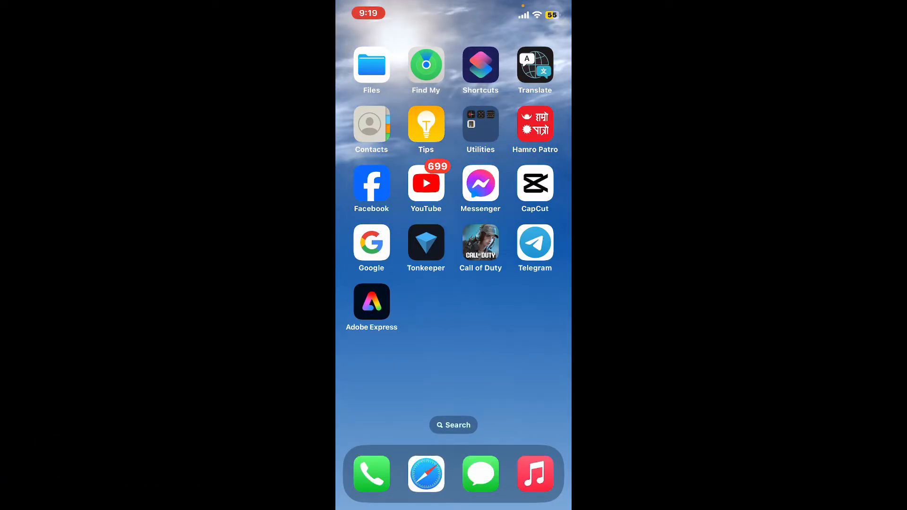
- Launch Adobe Express from the home screen to show the saved files library
{"action": "left_click", "coordinate": [371, 301]}
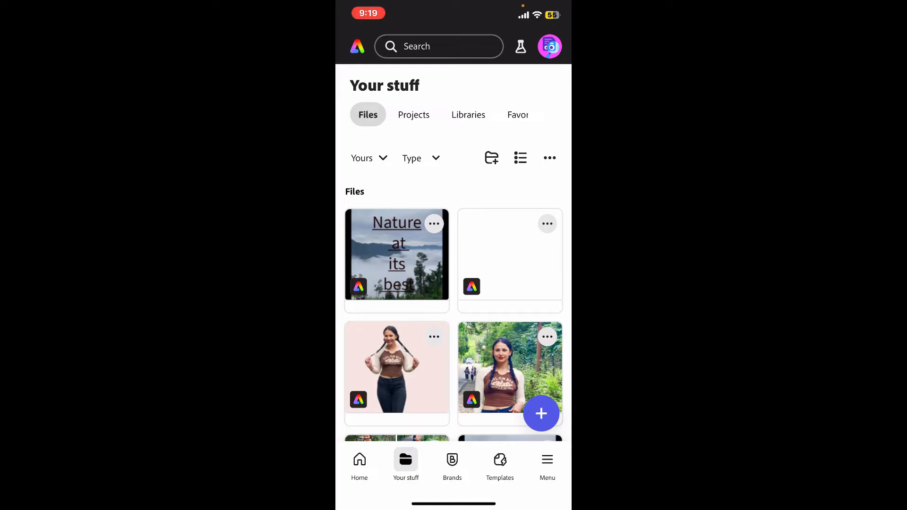
- Open the 'Nature at its best' video project and select its title text
{"action": "left_click", "coordinate": [395, 254]}
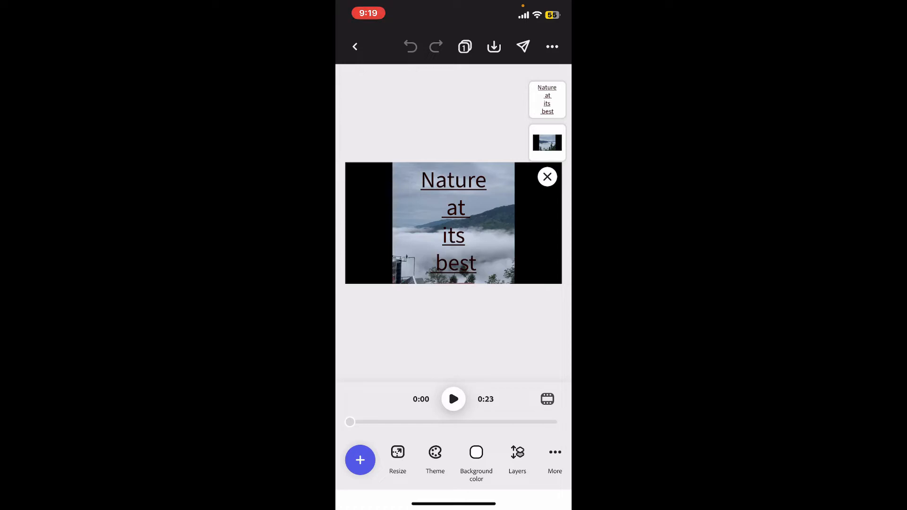
{"action": "left_click", "coordinate": [454, 221]}
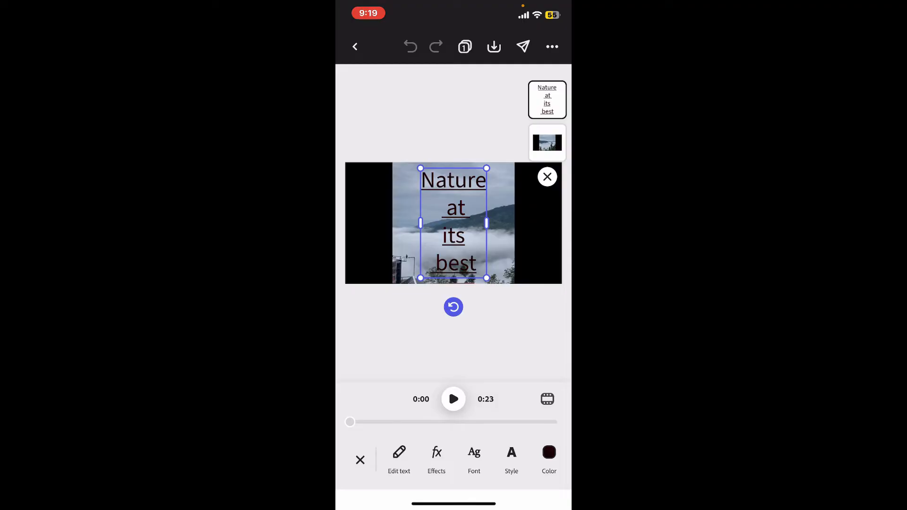
- Reword the title to 'Nature at its Peak' and set it in a script font
{"action": "left_click", "coordinate": [399, 457]}
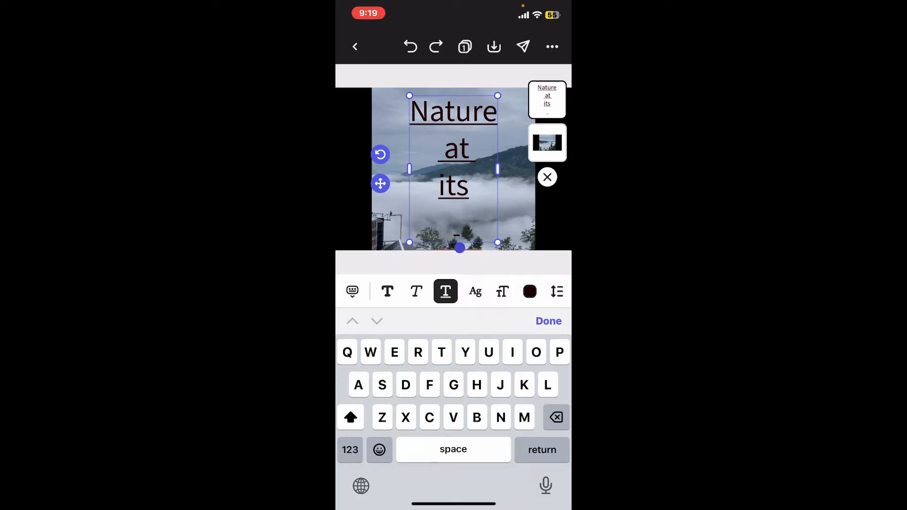
{"action": "type", "text": "Peak"}
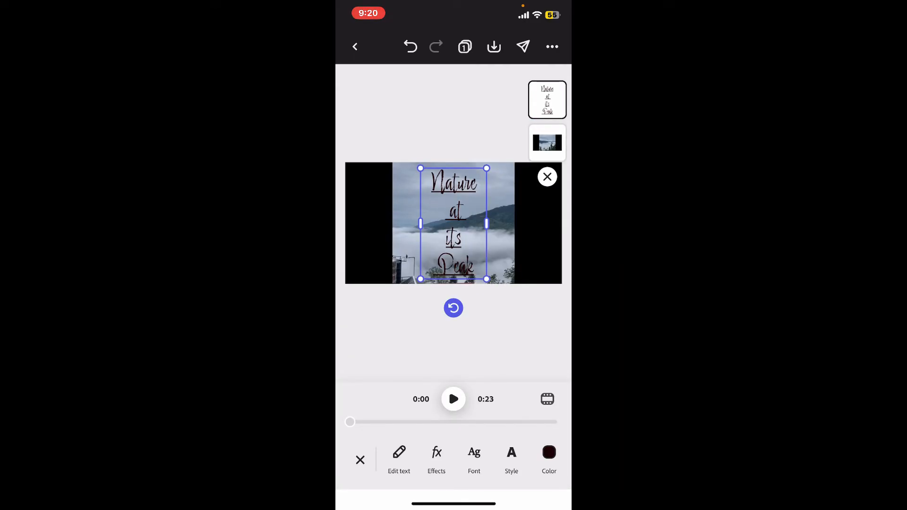
- Shrink the title text and position it at the center of the video frame
{"action": "left_click_drag", "start_coordinate": [486, 278], "coordinate": [483, 273]}
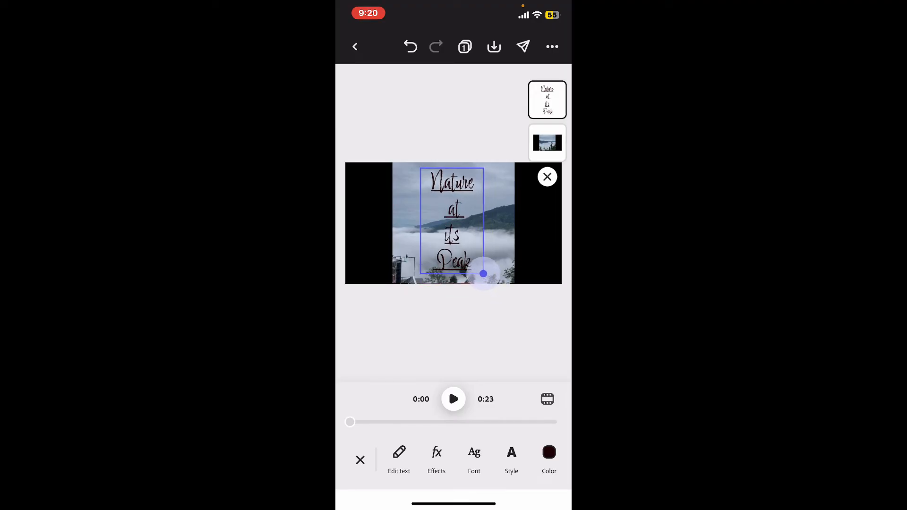
{"action": "left_click_drag", "start_coordinate": [483, 273], "coordinate": [480, 266]}
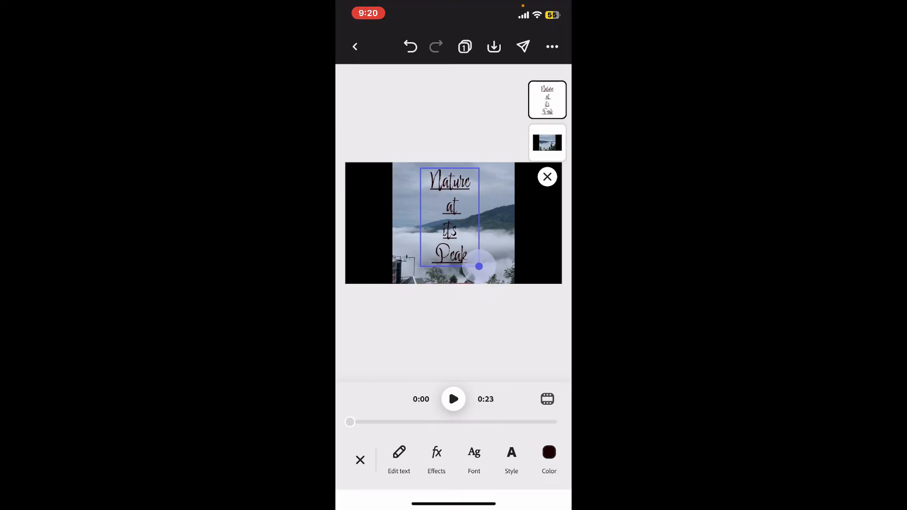
{"action": "left_click_drag", "start_coordinate": [479, 266], "coordinate": [466, 242]}
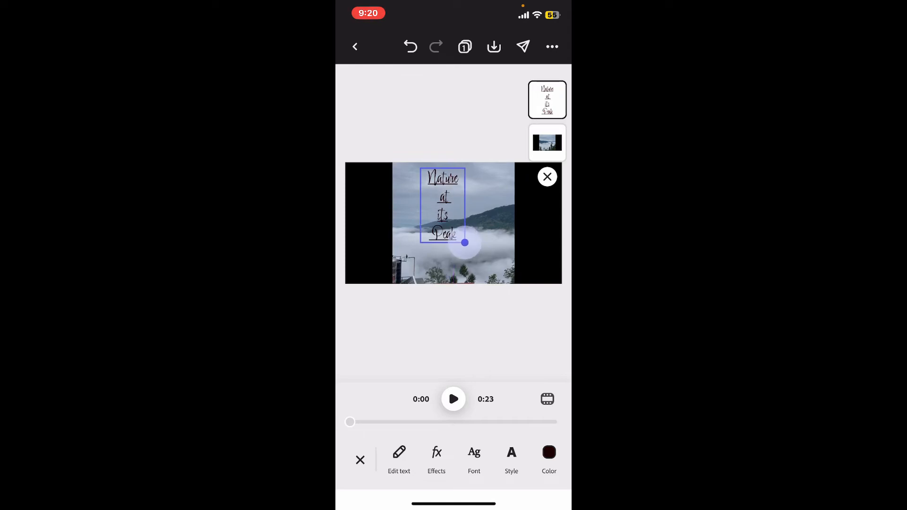
{"action": "left_click_drag", "start_coordinate": [466, 243], "coordinate": [457, 229]}
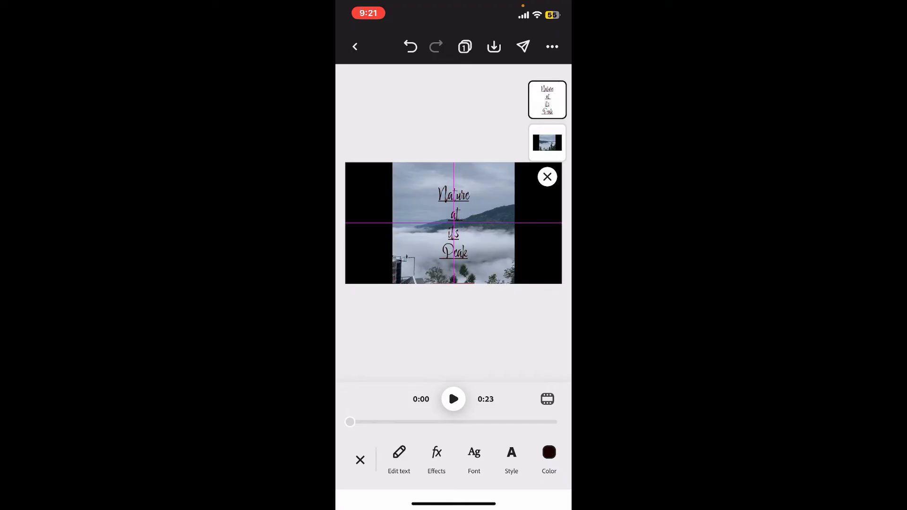
{"action": "left_click", "coordinate": [454, 223]}
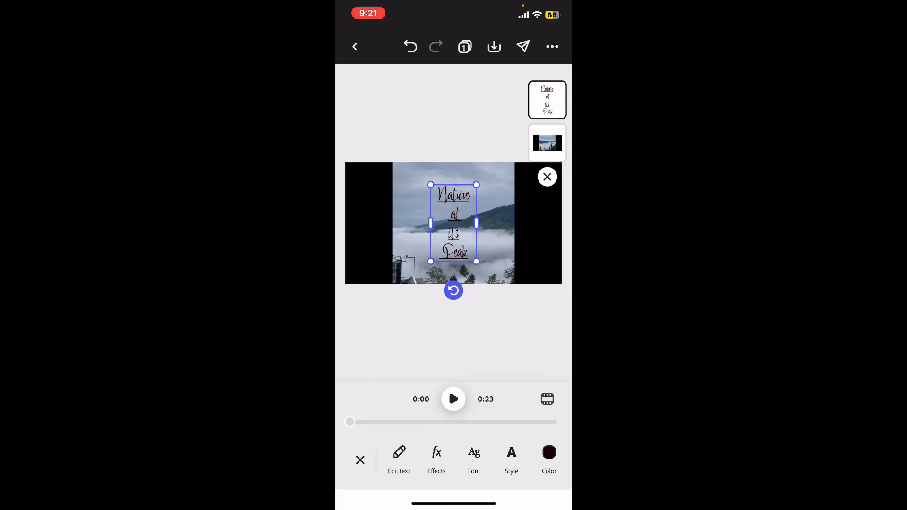
- Change the title text colour from black to dark green
{"action": "left_click", "coordinate": [548, 458]}
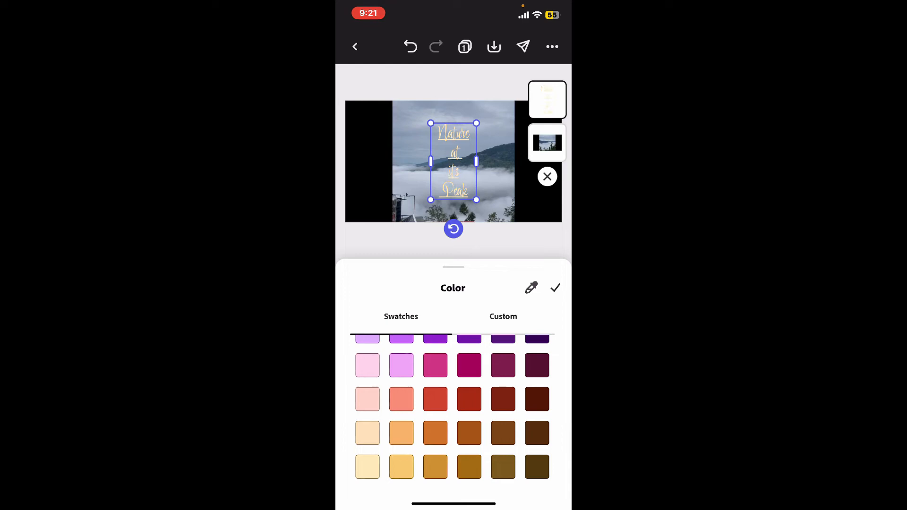
{"action": "left_click", "coordinate": [469, 399]}
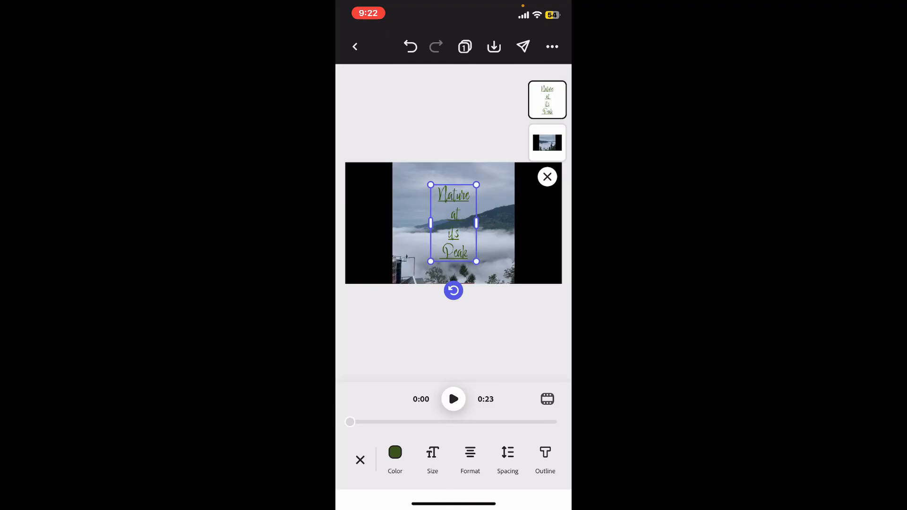
{"action": "scroll", "scroll_direction": "left", "scroll_amount": 3}
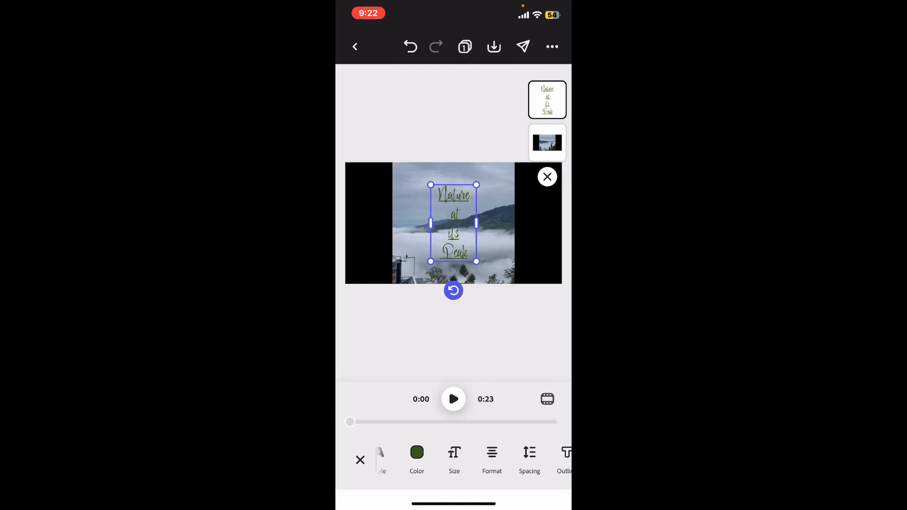